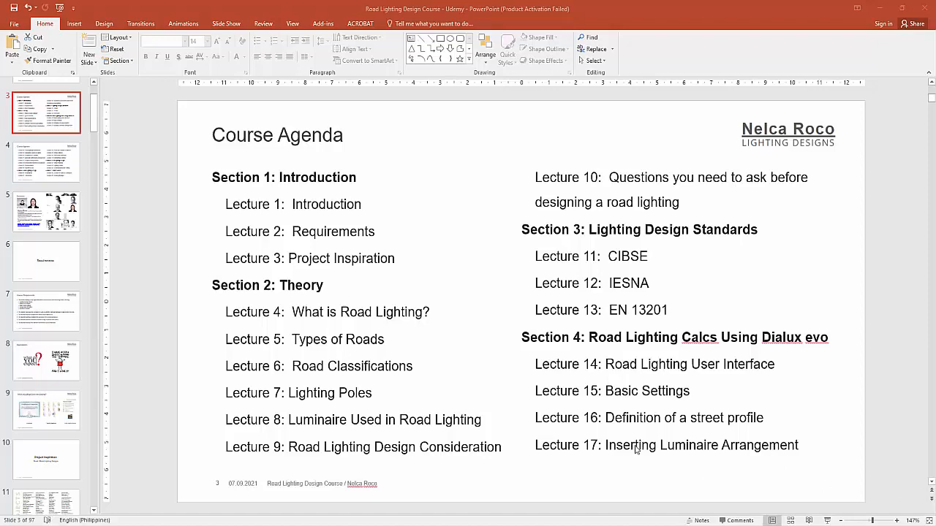
pyautogui.moveTo(626, 433)
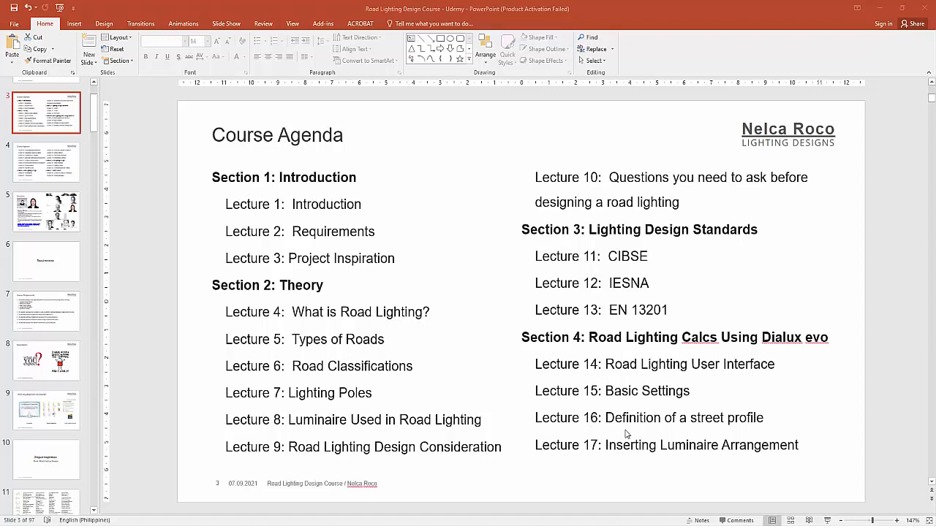
# Step: Move through the course agenda slides to reach the Pole Arrangement slide
pyautogui.click(47, 162)
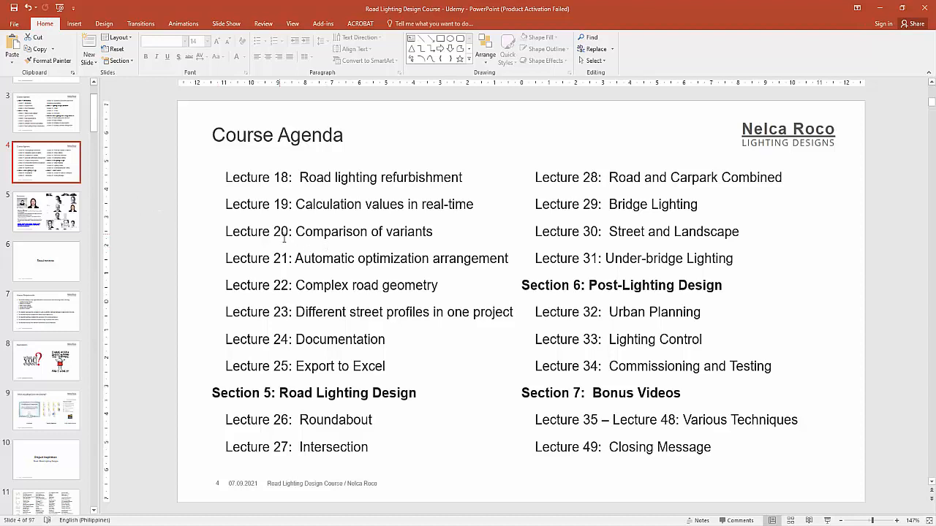
pyautogui.click(47, 112)
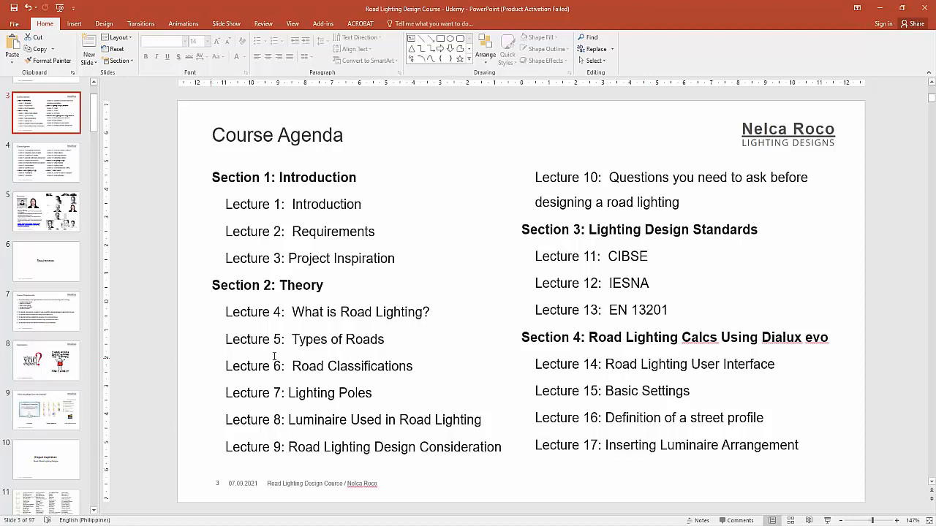
pyautogui.moveTo(41, 324)
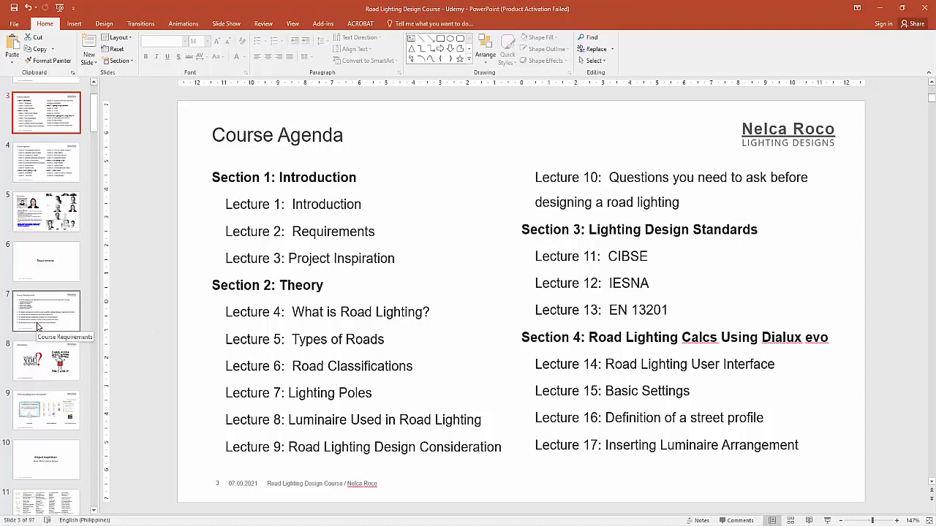
pyautogui.scroll(-3)
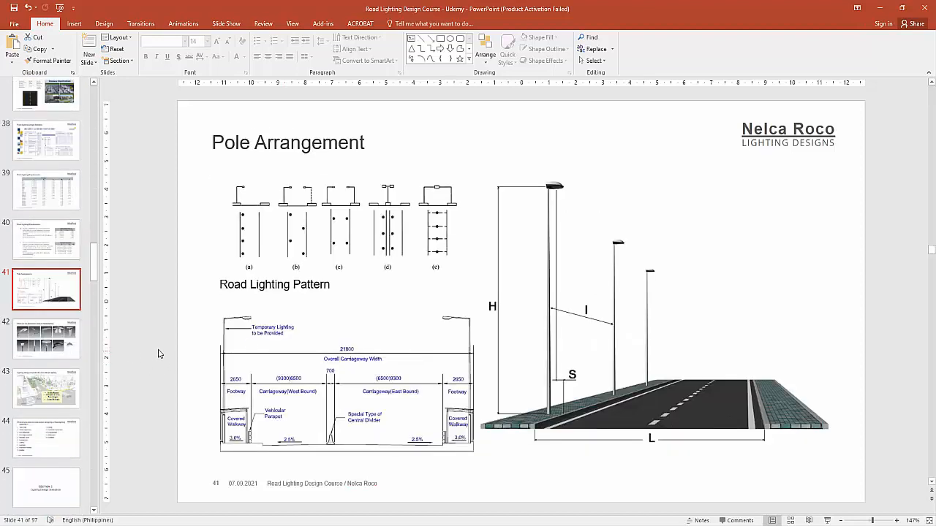
pyautogui.moveTo(254, 244)
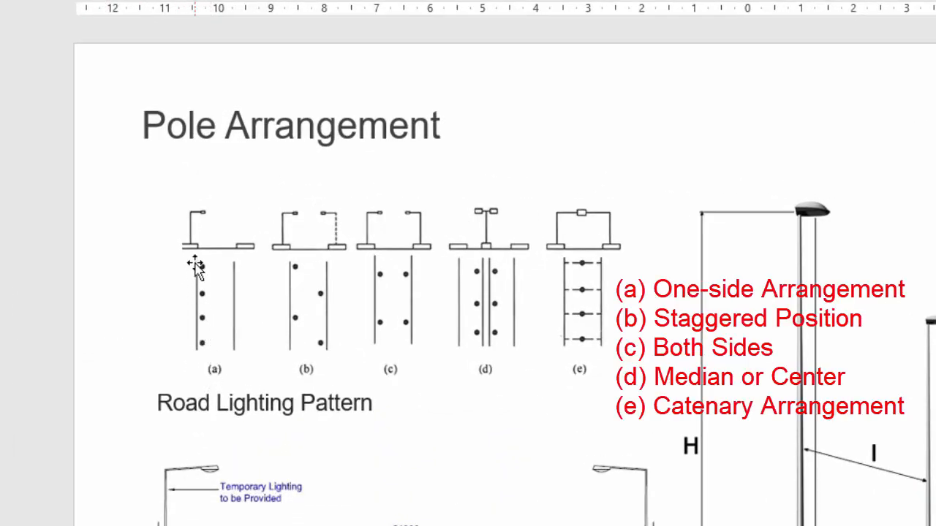
pyautogui.moveTo(310, 333)
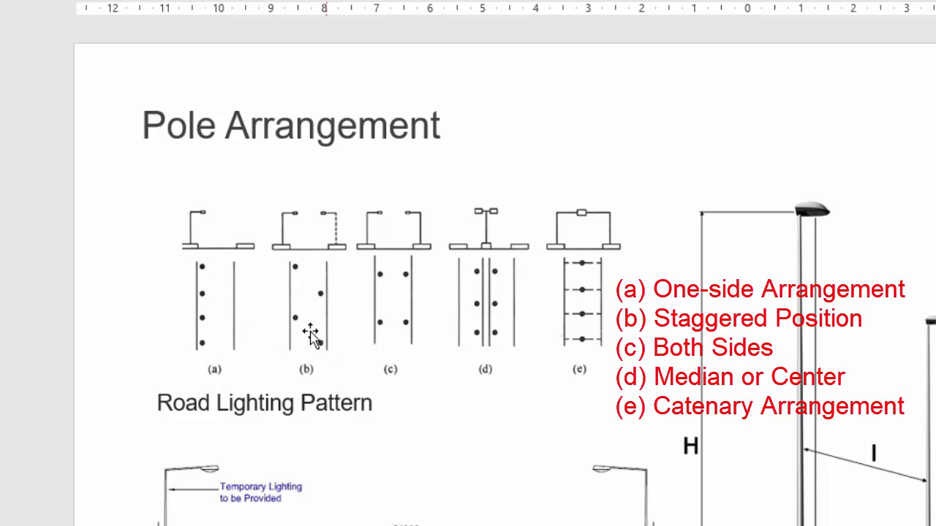
pyautogui.moveTo(375, 276)
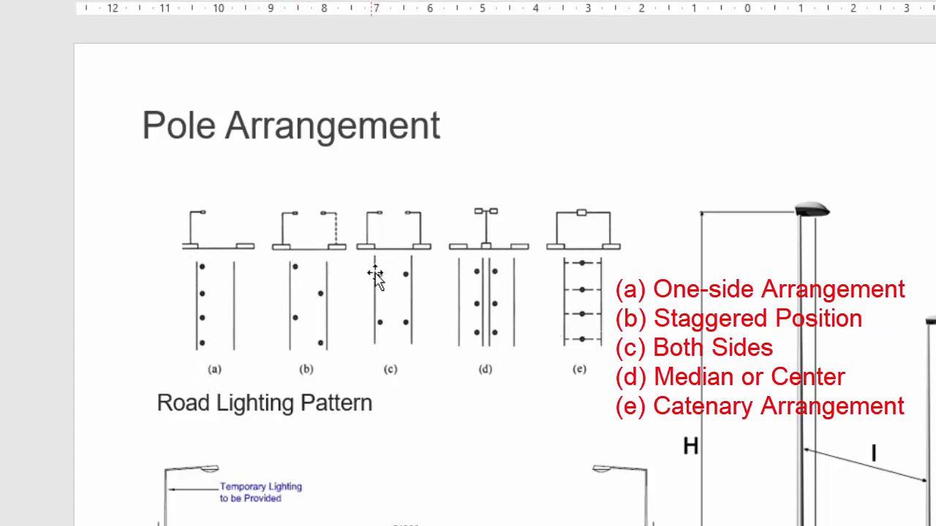
pyautogui.moveTo(485, 285)
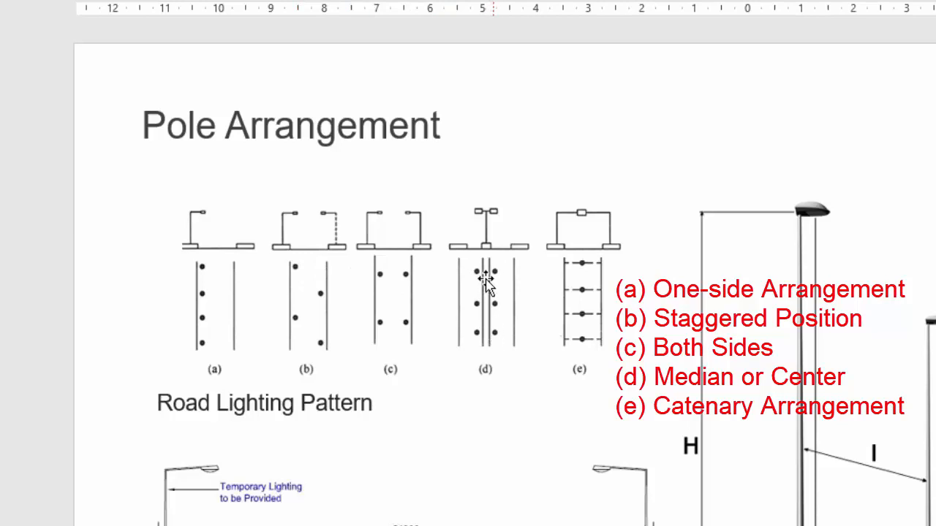
pyautogui.moveTo(592, 252)
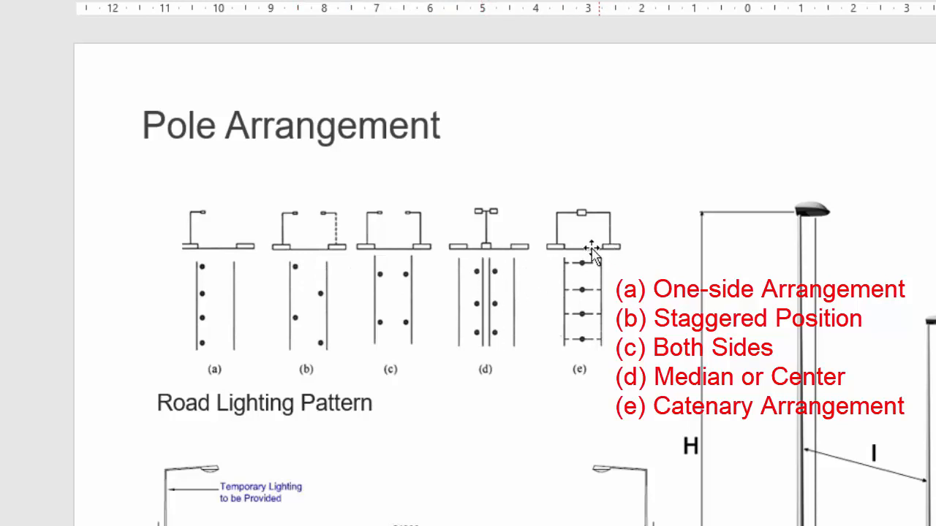
pyautogui.moveTo(620, 264)
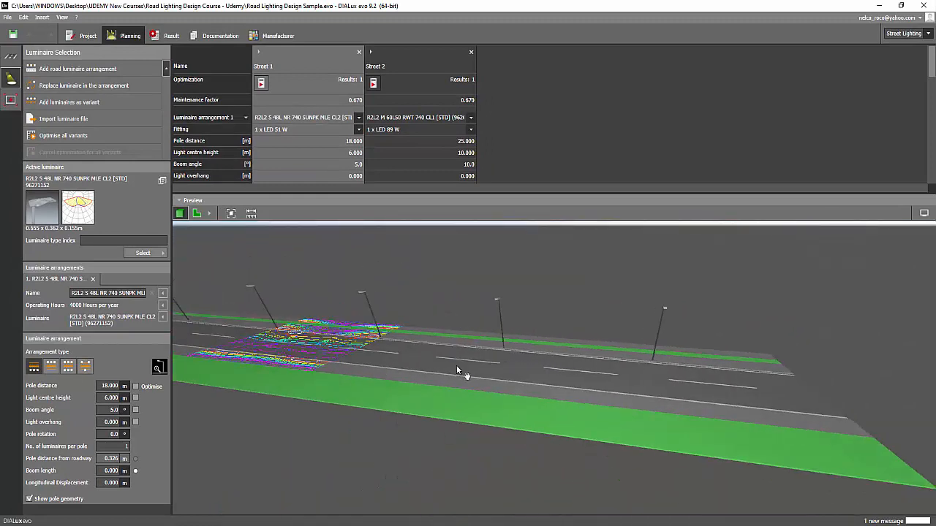
# Step: Switch Street 1 to a two-sided offset arrangement and orbit to view the staggered poles
pyautogui.moveTo(461, 365); pyautogui.dragTo(438, 358)
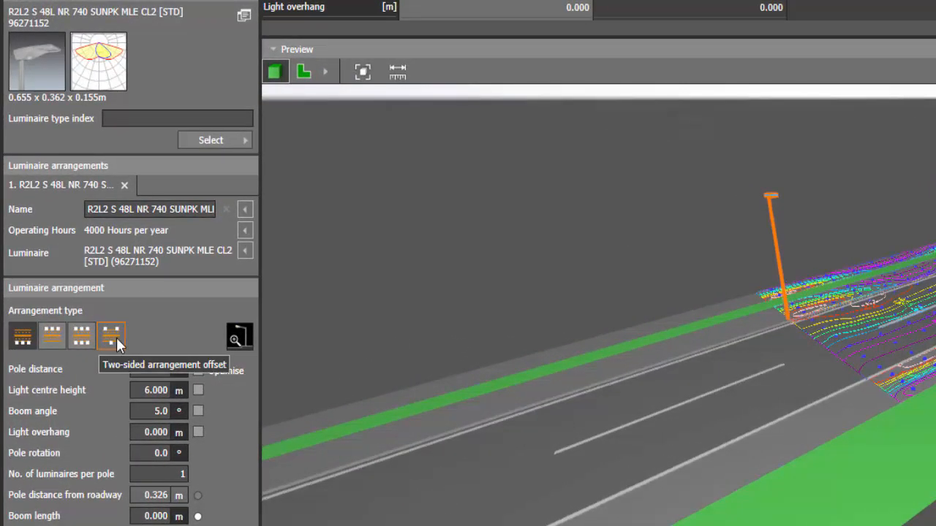
pyautogui.click(111, 335)
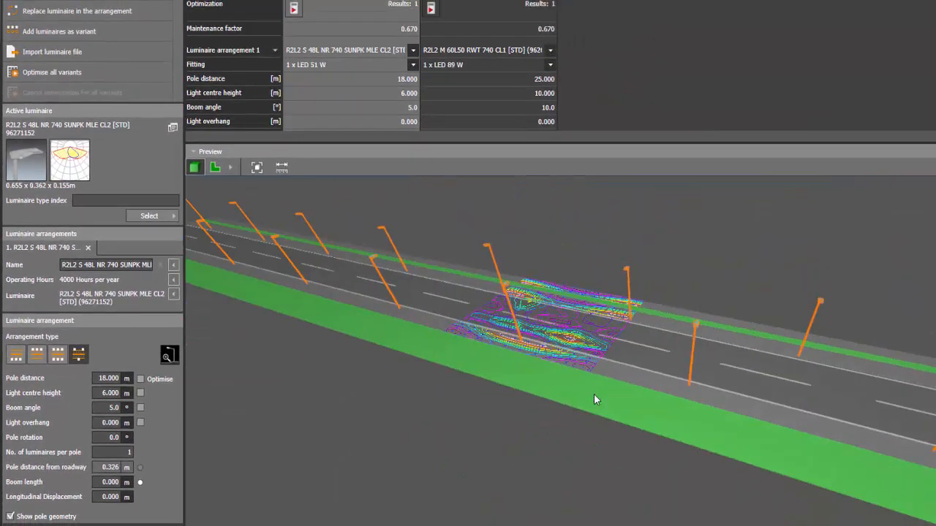
pyautogui.moveTo(596, 400); pyautogui.dragTo(534, 374)
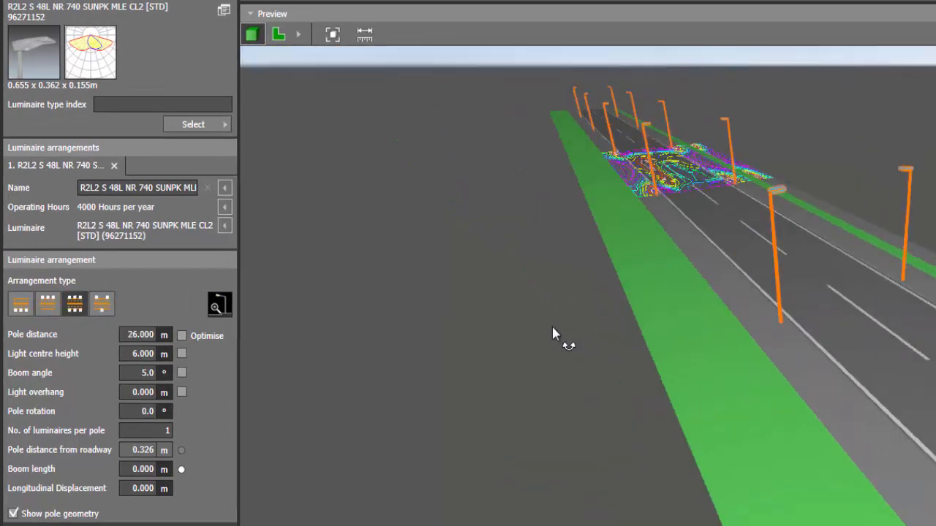
# Step: Orbit the 3D preview along Street 2 to inspect its central median twin-luminaire poles
pyautogui.moveTo(555, 339); pyautogui.dragTo(547, 344)
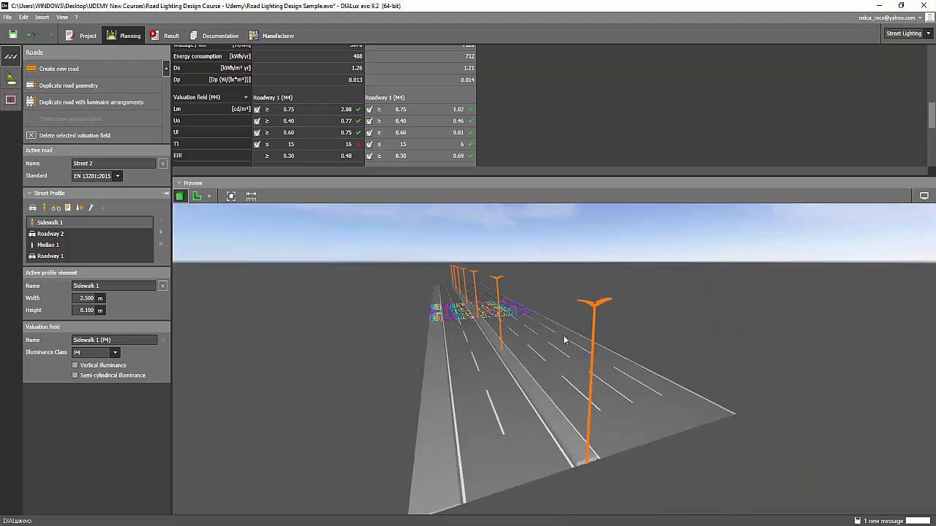
pyautogui.moveTo(563, 339); pyautogui.dragTo(316, 461)
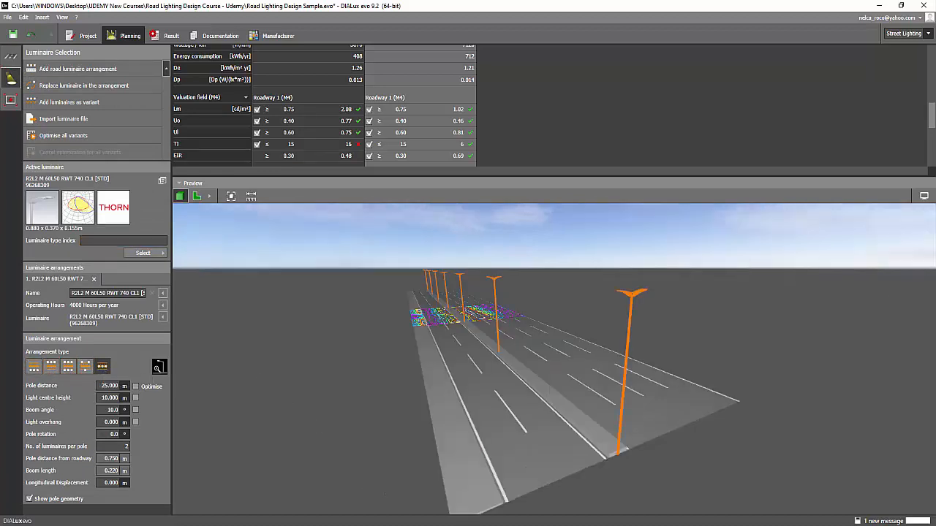
# Step: Return from the presentation to DIALux and untick Show pole geometry for Street 2
pyautogui.press('alt+tab')
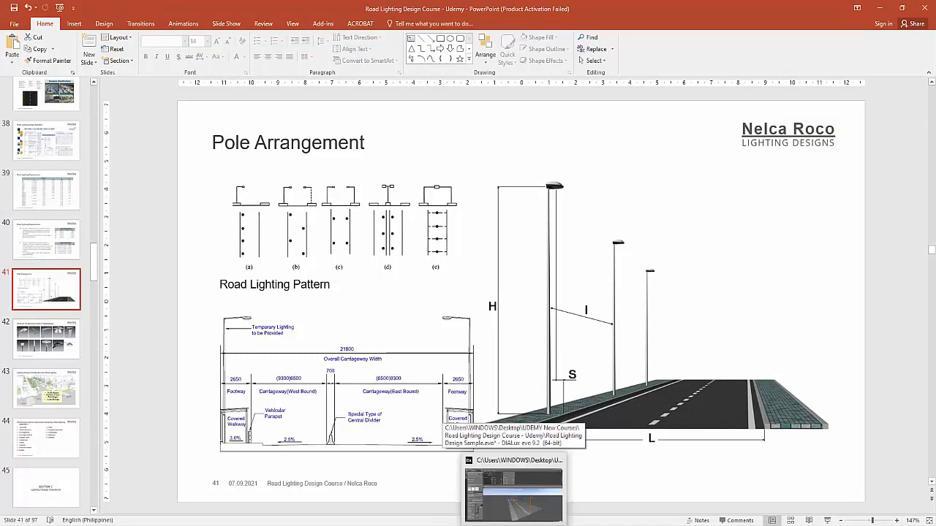
pyautogui.click(513, 490)
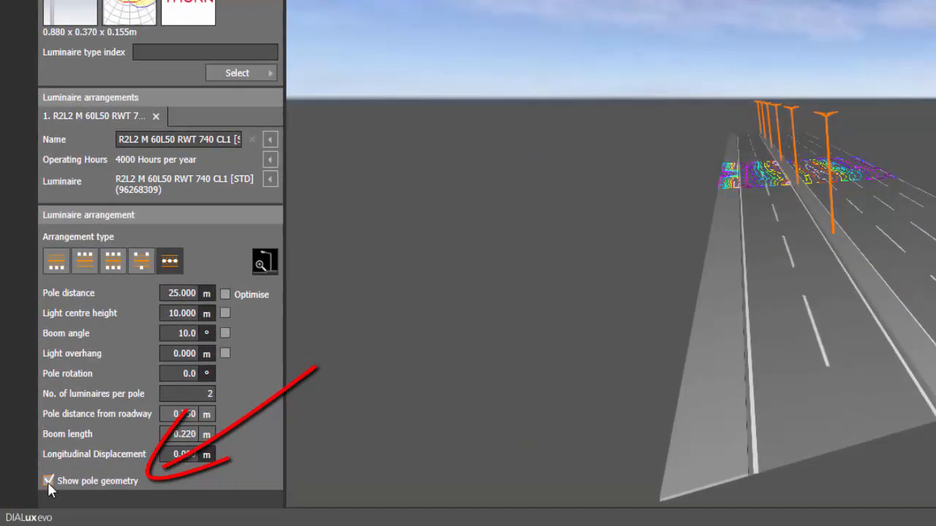
pyautogui.click(48, 481)
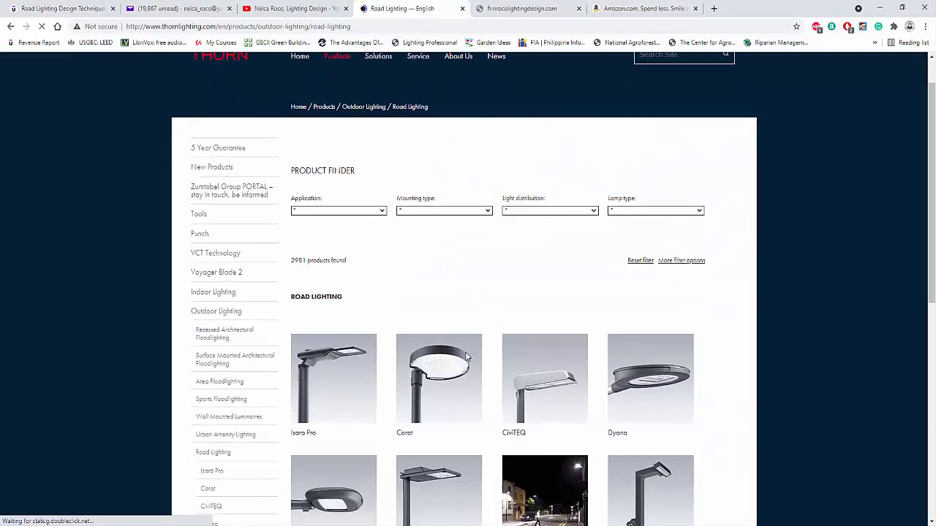
# Step: Open the Victoria product page and save its DIALux luminaire data file to the Desktop
pyautogui.scroll(-3)
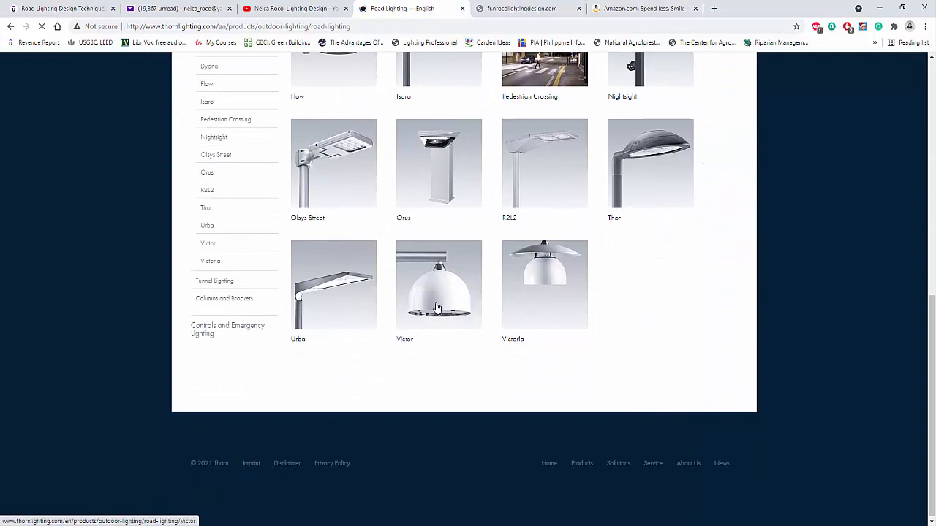
pyautogui.moveTo(552, 277)
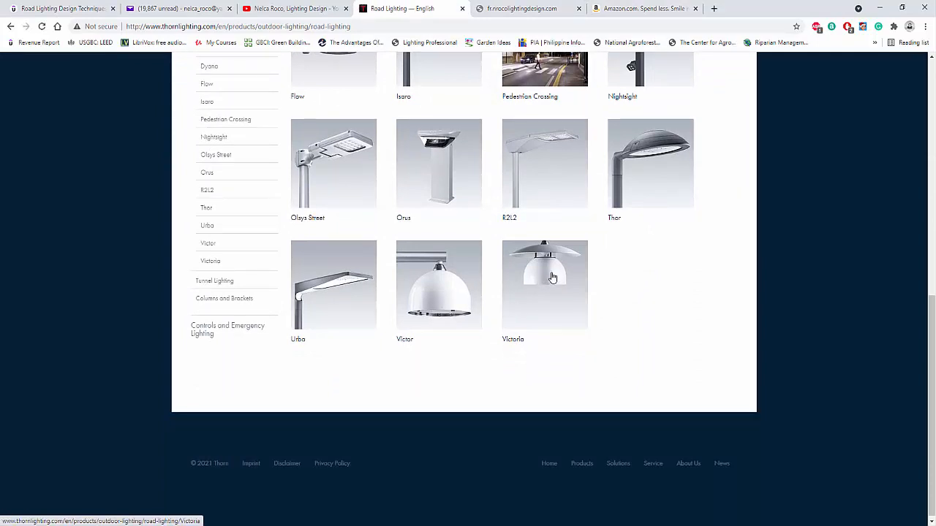
pyautogui.click(544, 284)
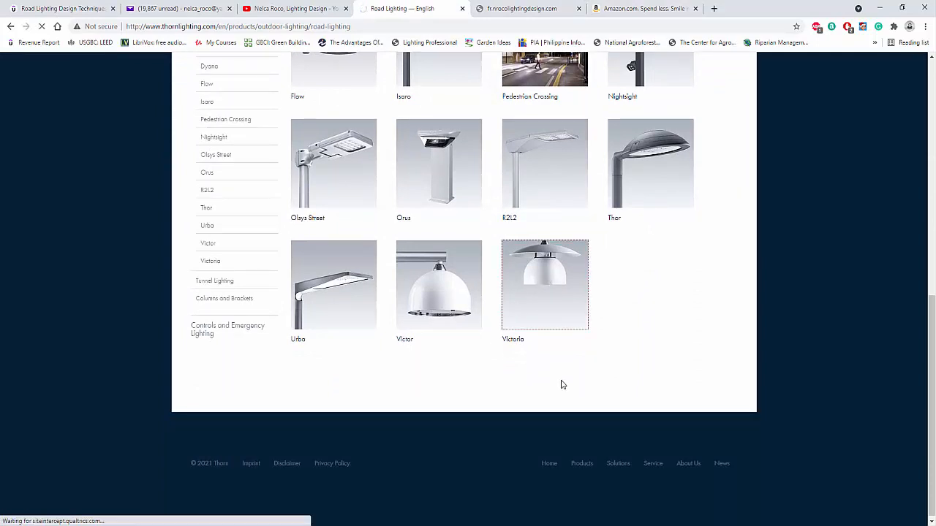
pyautogui.click(544, 284)
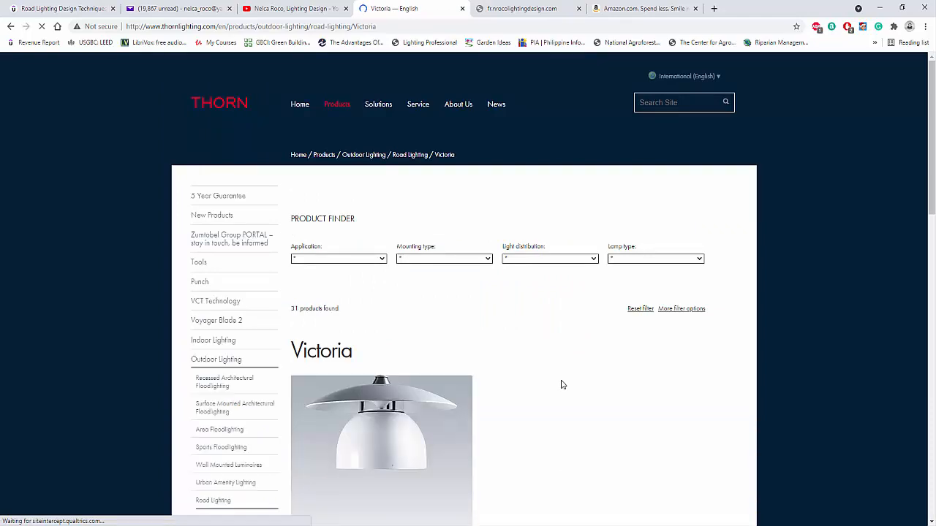
pyautogui.scroll(-3)
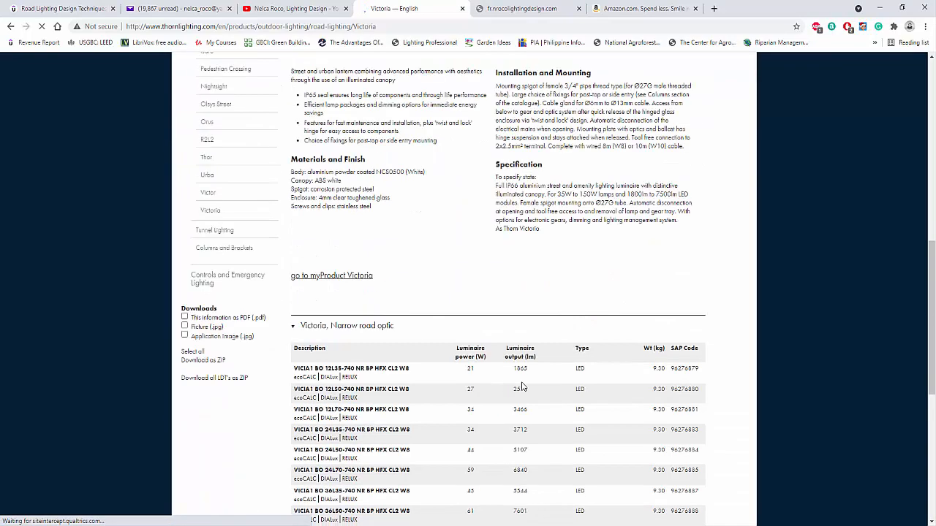
pyautogui.scroll(-3)
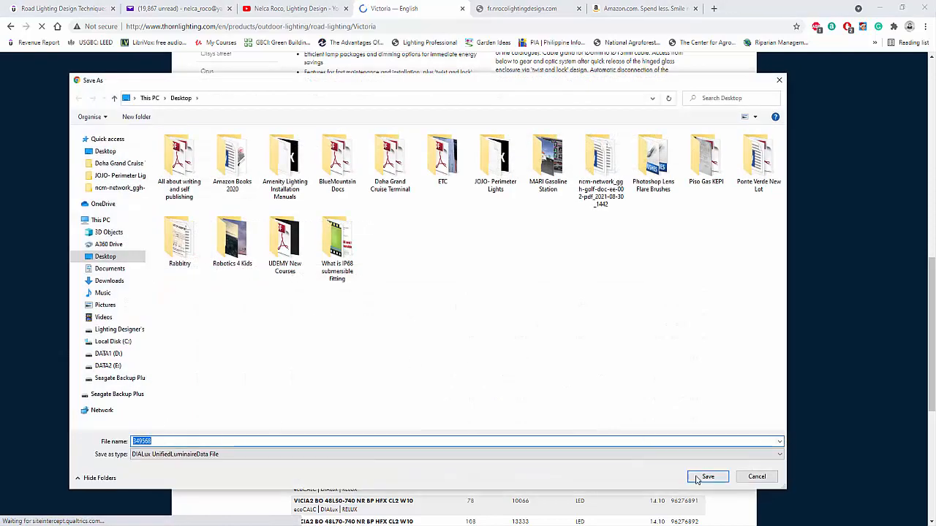
pyautogui.click(707, 477)
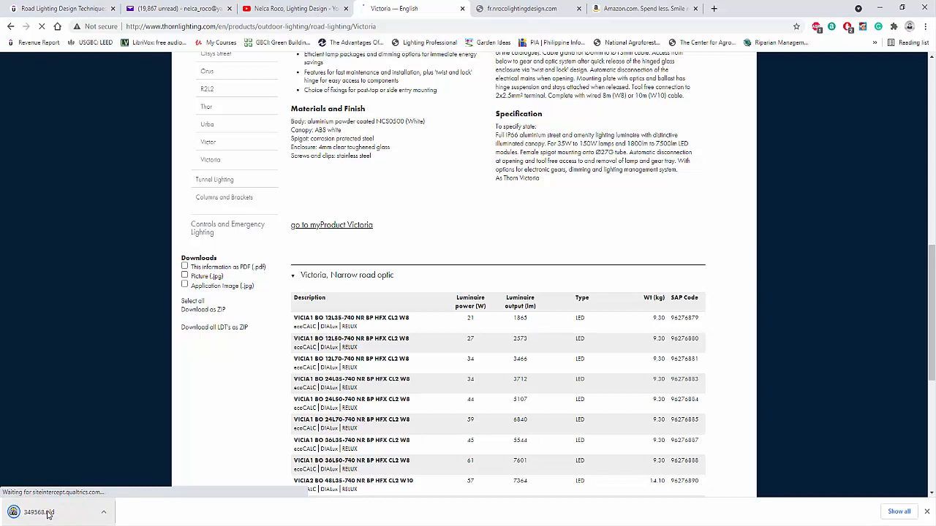
pyautogui.moveTo(228, 415)
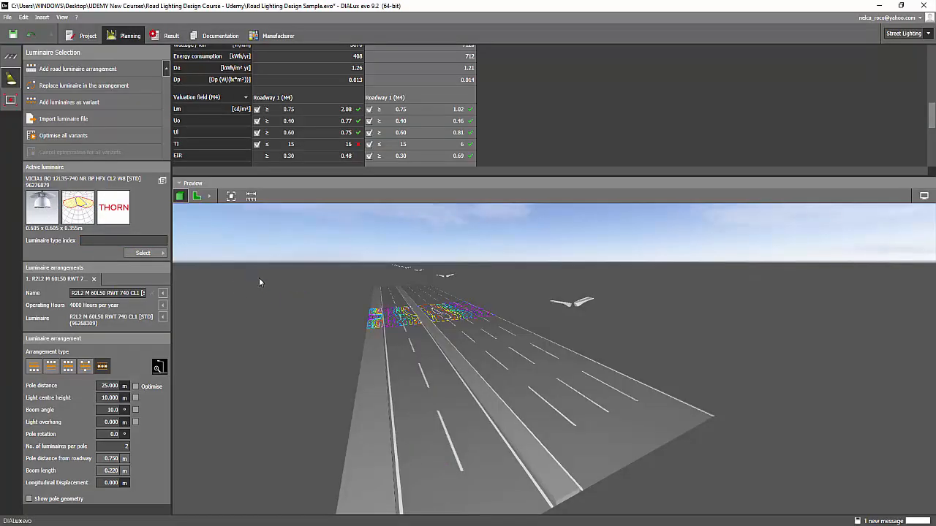
pyautogui.moveTo(435, 281)
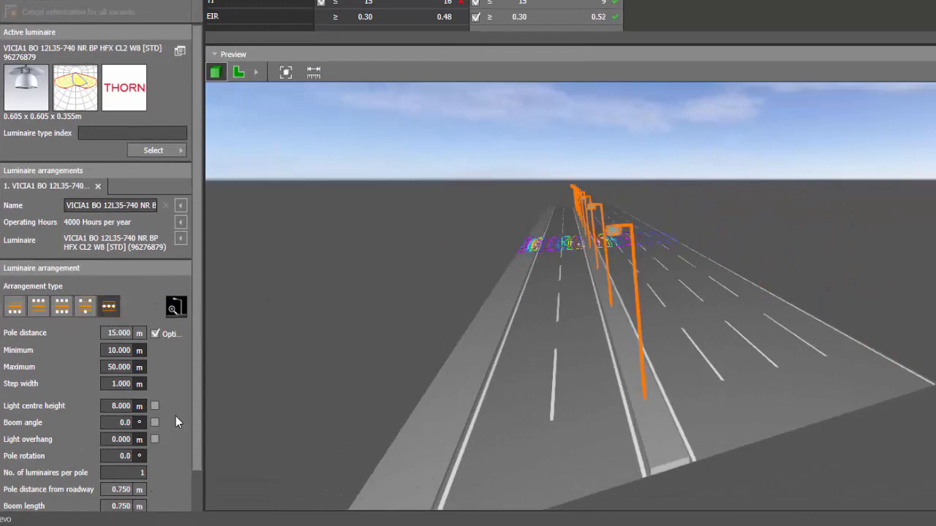
# Step: Scroll the arrangement settings showing the Victoria luminaire at 15 m spacing, 8 m height
pyautogui.scroll(-3)
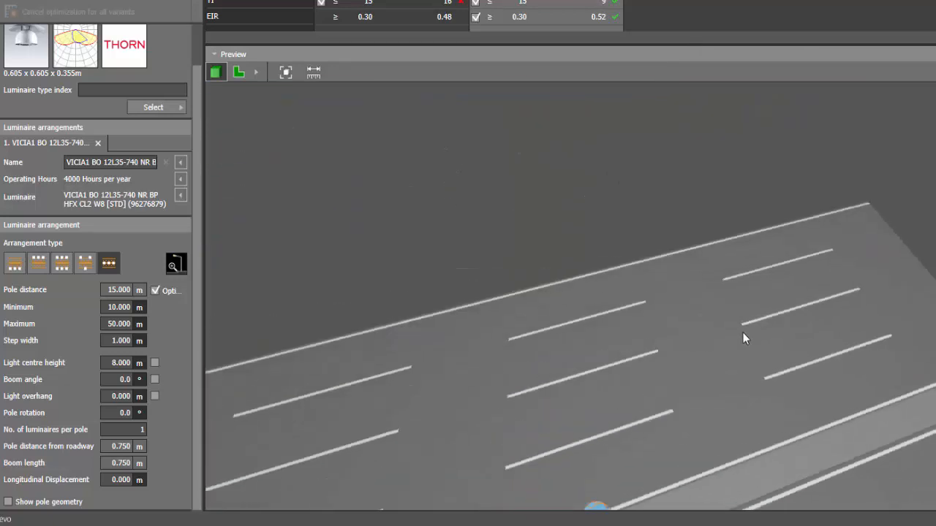
# Step: View the road in 2D plan, then orbit the 3D preview of the 90° rotated poles
pyautogui.click(238, 71)
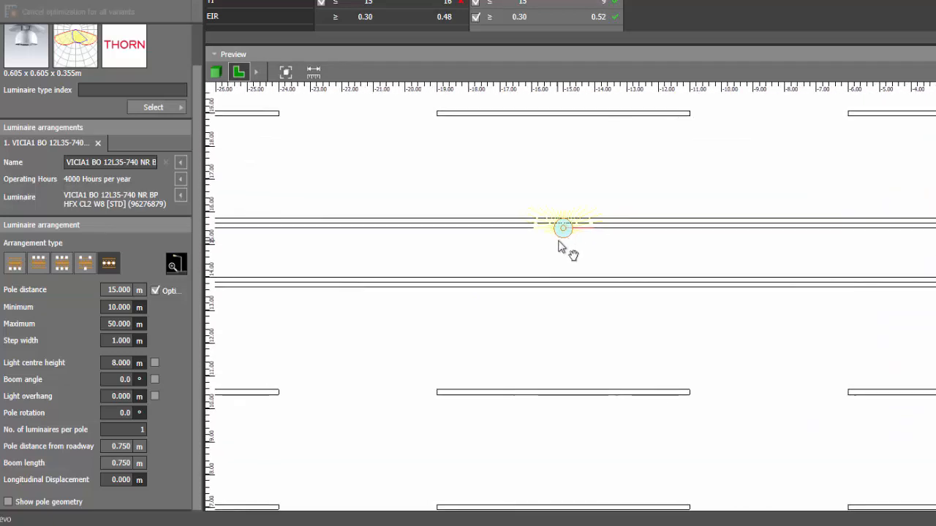
pyautogui.moveTo(562, 283)
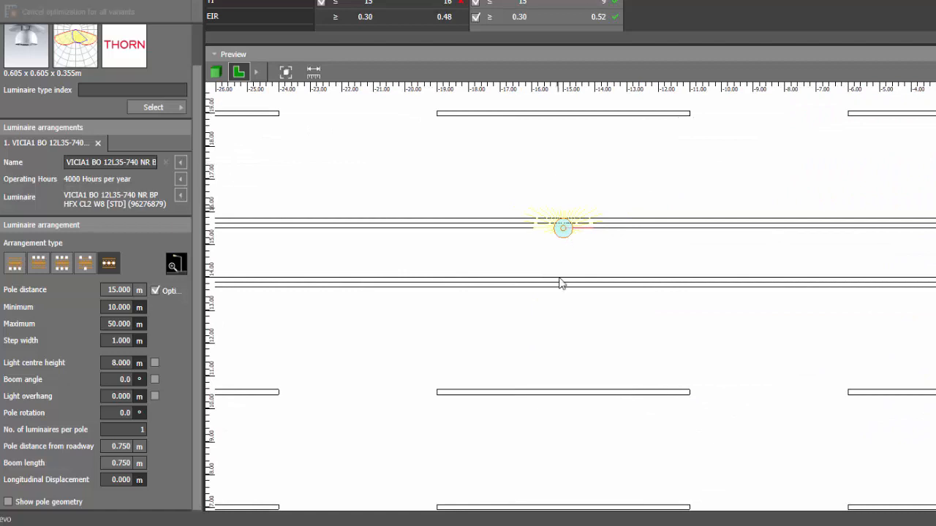
pyautogui.moveTo(203, 351)
pyautogui.write('90')
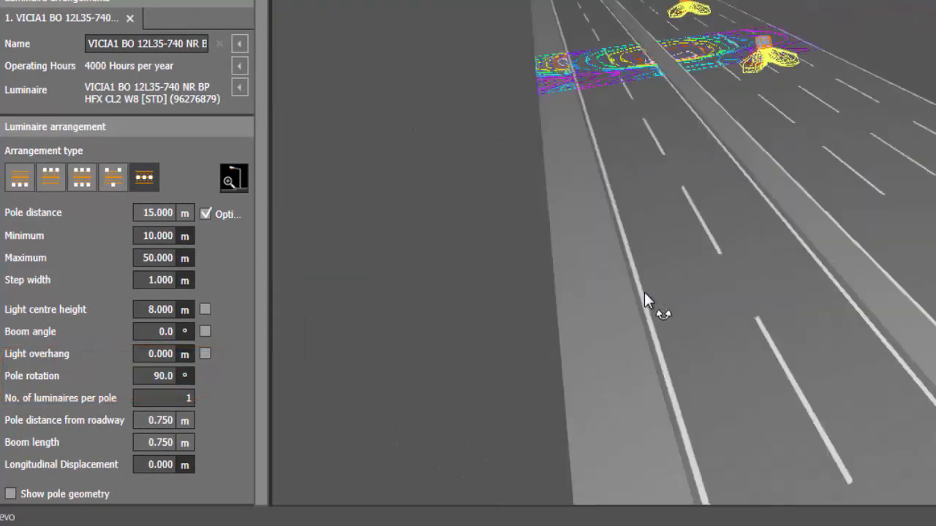
pyautogui.moveTo(646, 300); pyautogui.dragTo(529, 303)
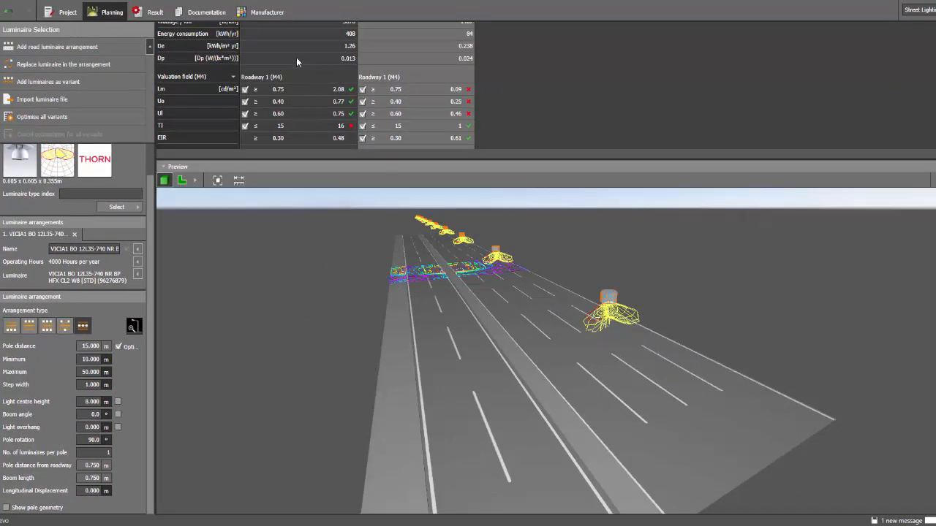
pyautogui.moveTo(305, 118)
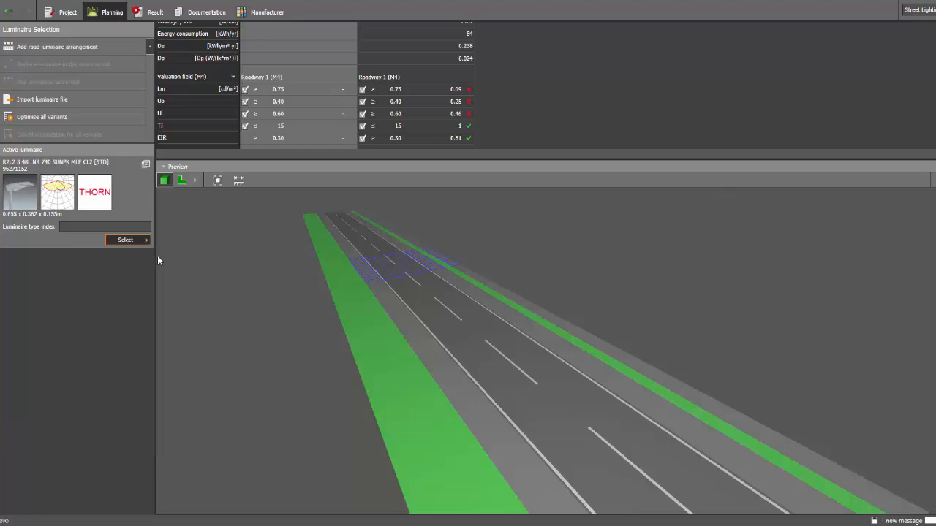
pyautogui.moveTo(158, 271)
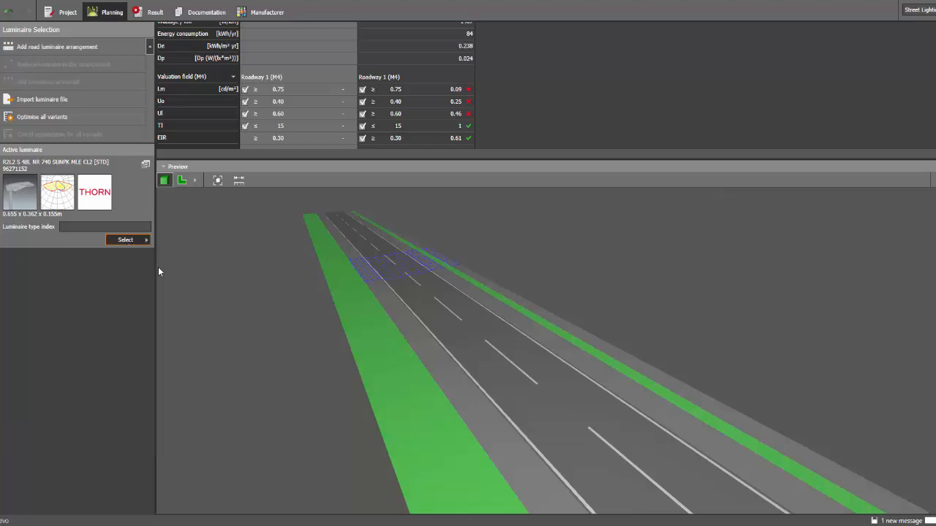
# Step: Make the VICIA1 Victoria luminaire active and add a road arrangement of it on poles
pyautogui.click(126, 240)
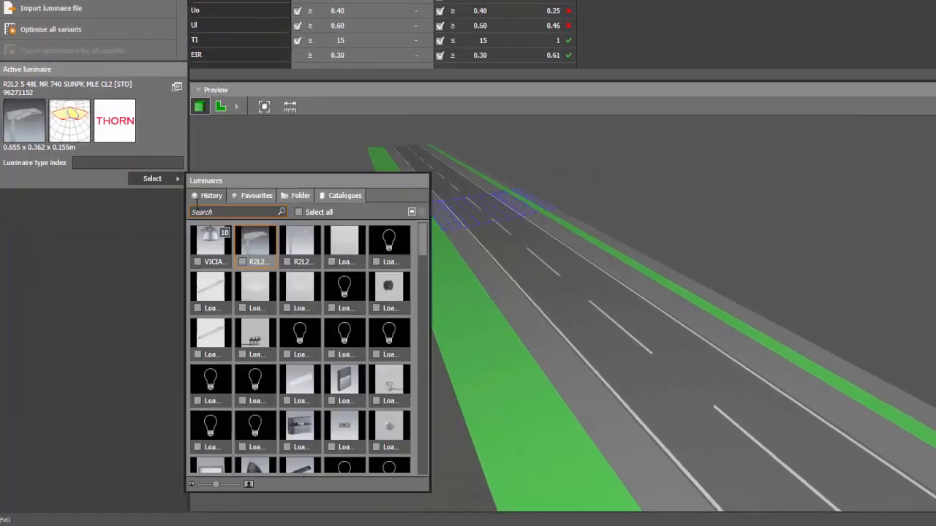
pyautogui.doubleClick(211, 241)
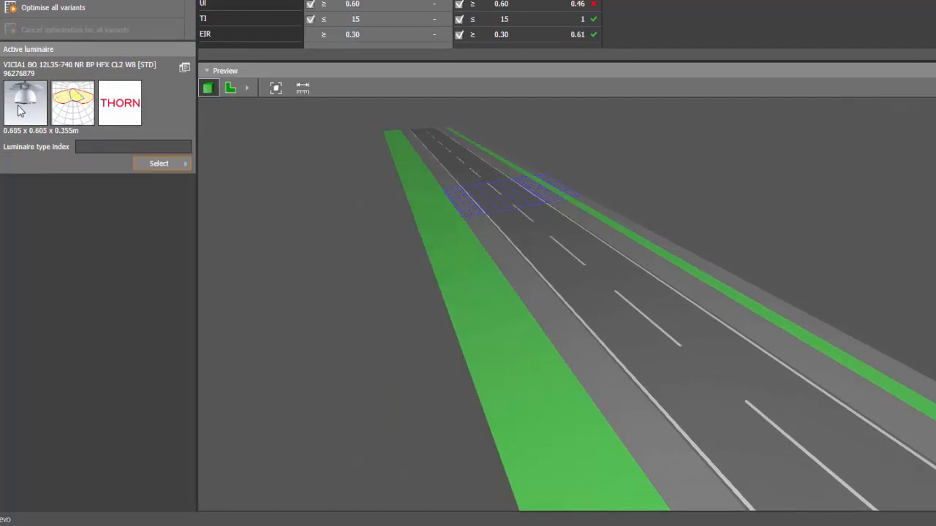
pyautogui.click(158, 164)
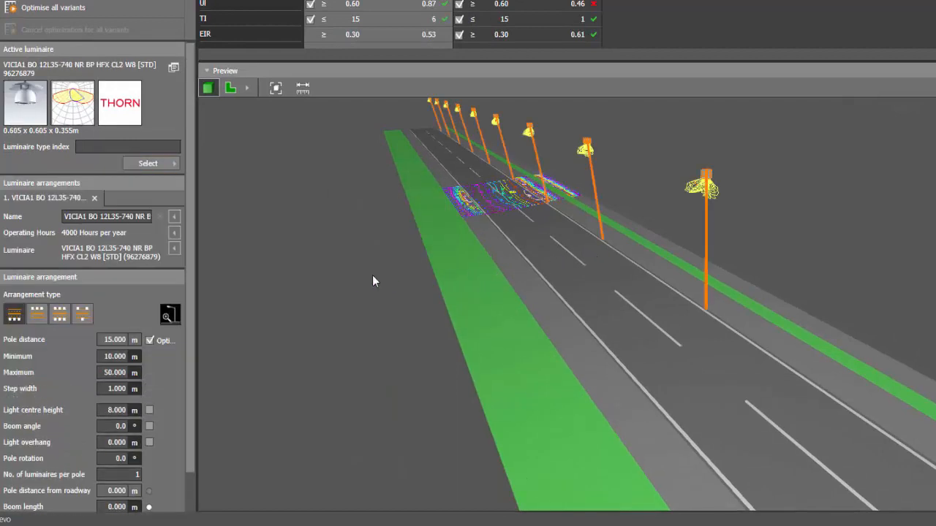
pyautogui.moveTo(372, 281); pyautogui.dragTo(401, 296)
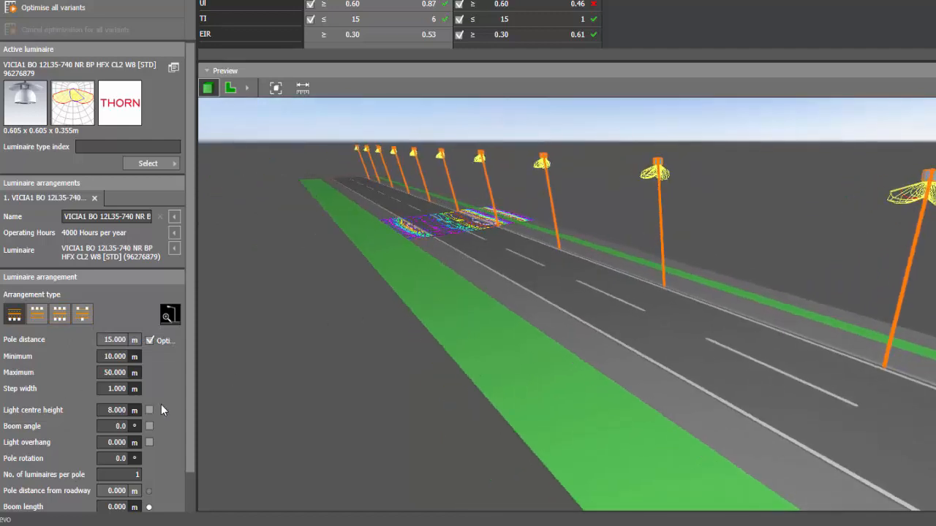
pyautogui.scroll(-3)
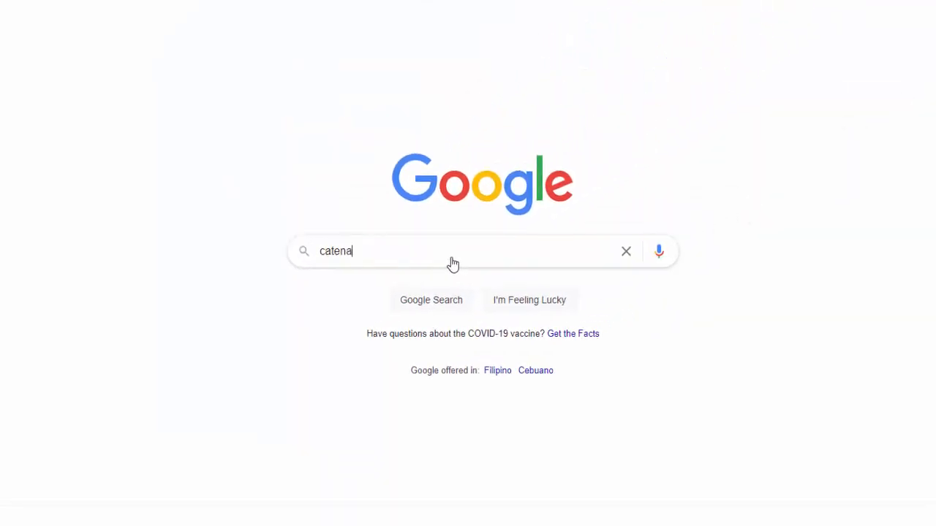
# Step: Search Google Images for 'catenary luminaire' and preview the Selux Sombrero and Ronstan results
pyautogui.write('ry')
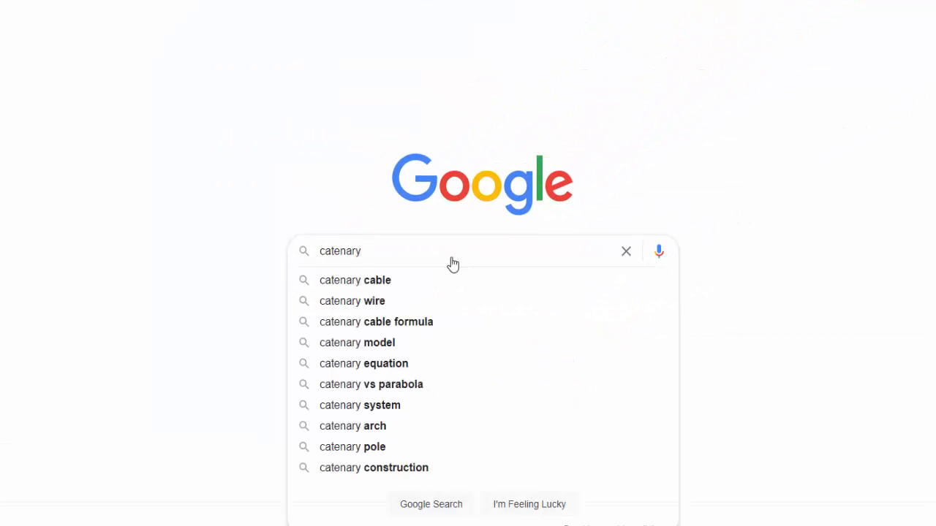
pyautogui.press('Return')
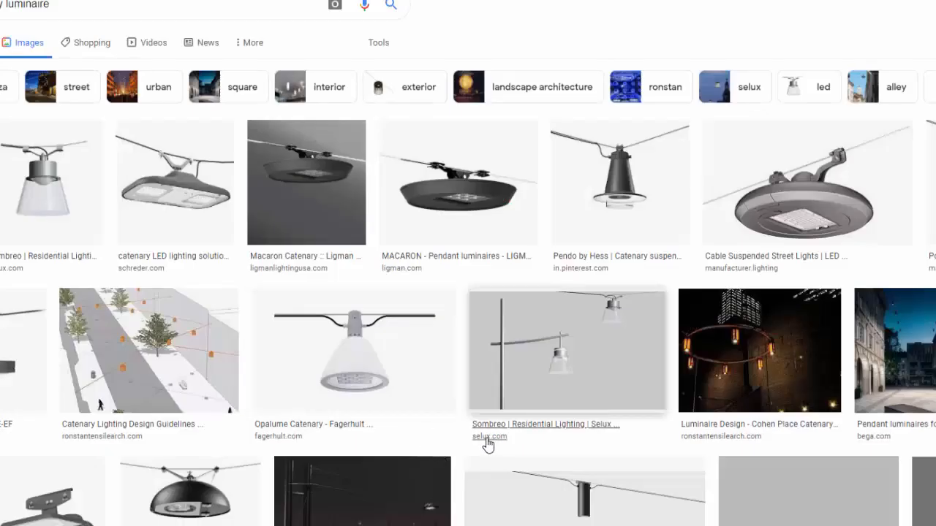
pyautogui.moveTo(276, 374)
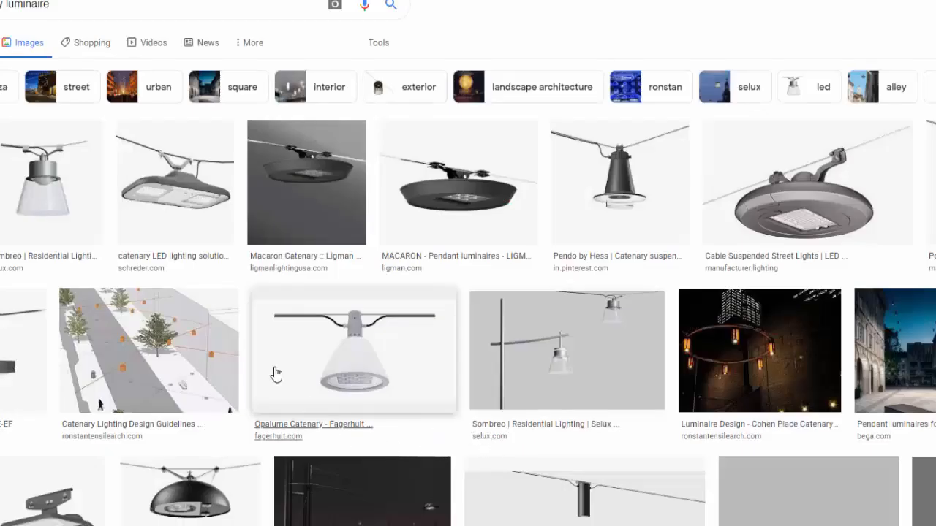
pyautogui.scroll(-3)
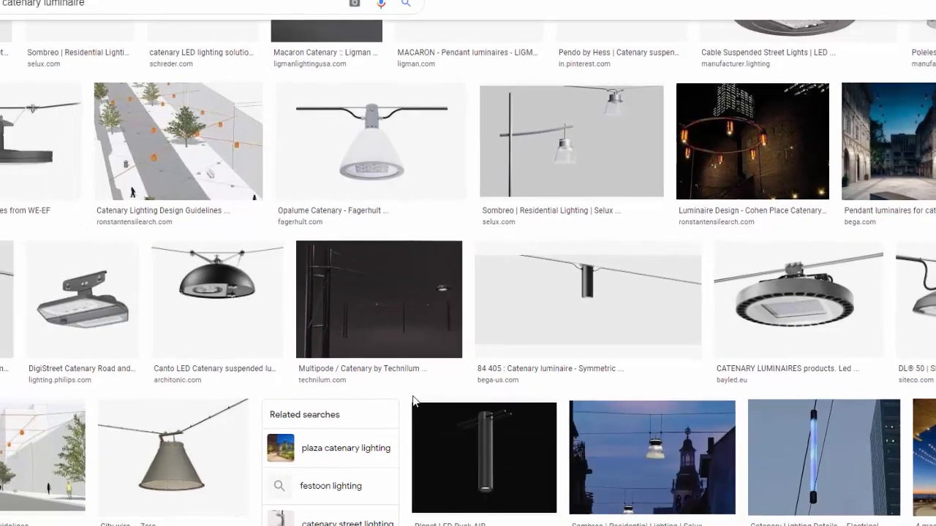
pyautogui.scroll(-3)
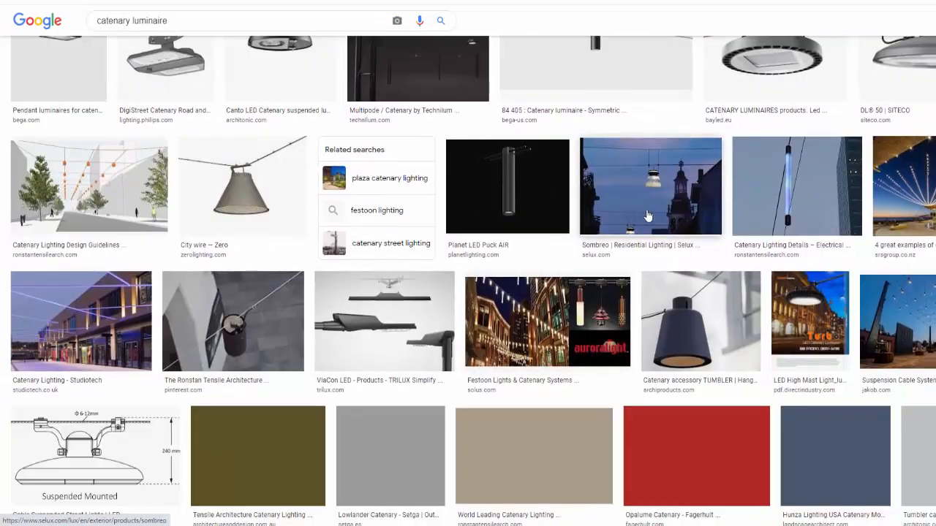
pyautogui.click(649, 186)
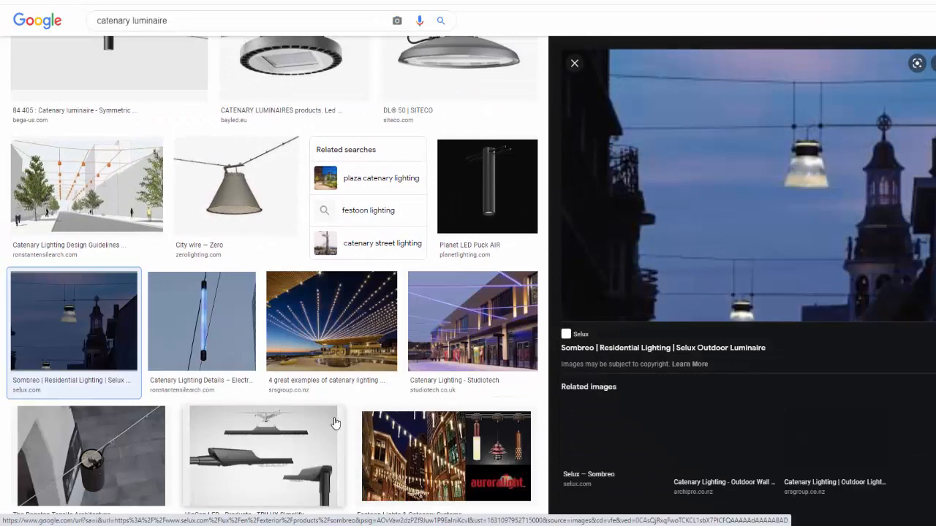
pyautogui.scroll(-3)
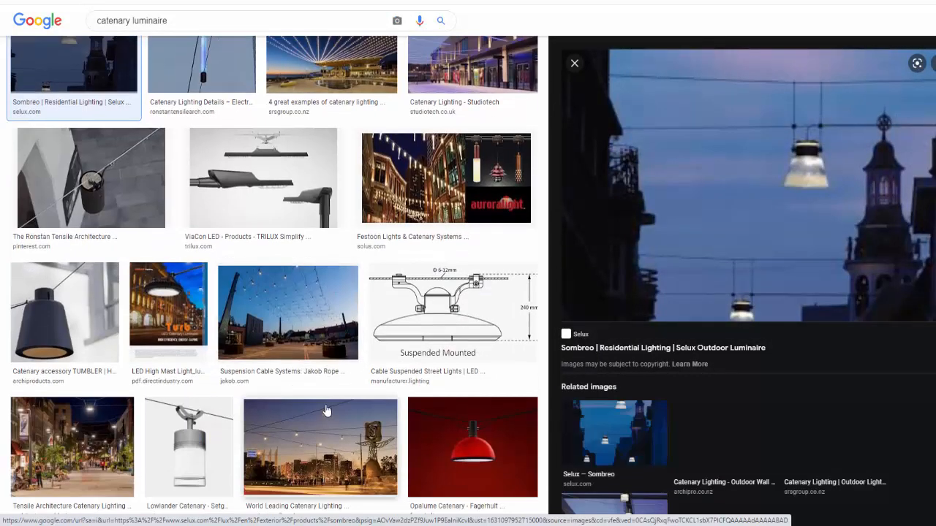
pyautogui.click(319, 447)
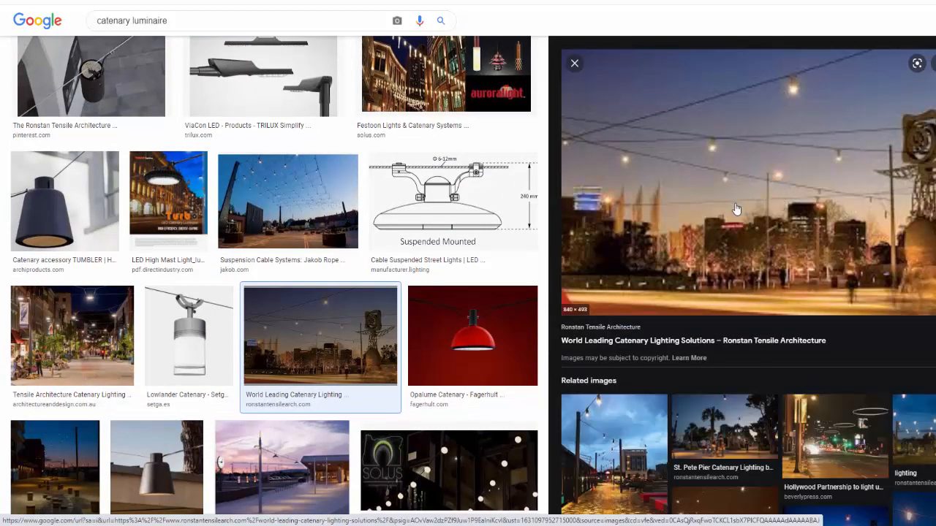
# Step: Preview the Tensile Architecture catenary street photo and scroll through further results
pyautogui.scroll(-3)
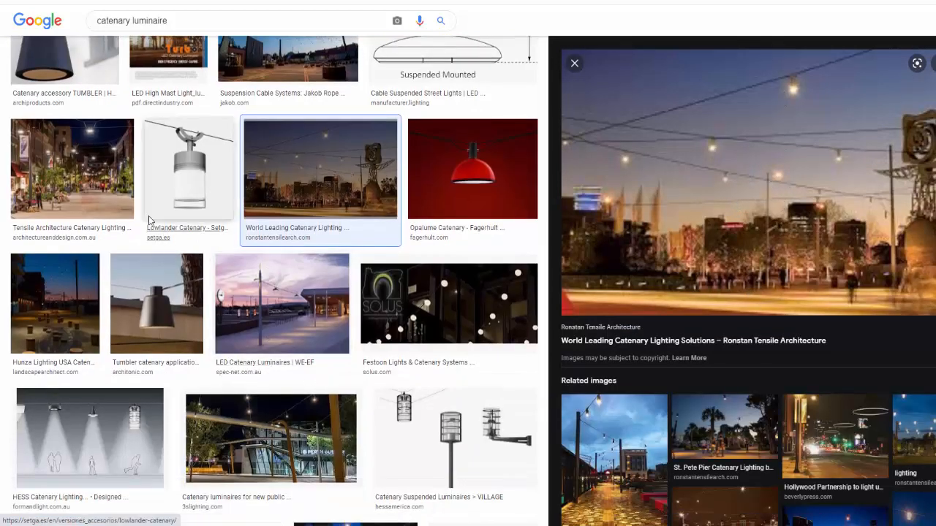
pyautogui.click(70, 168)
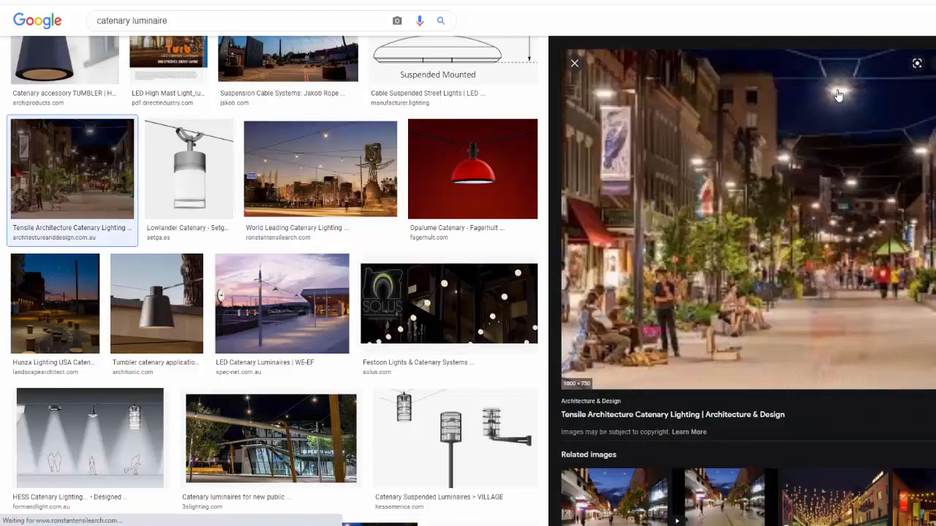
pyautogui.moveTo(822, 199)
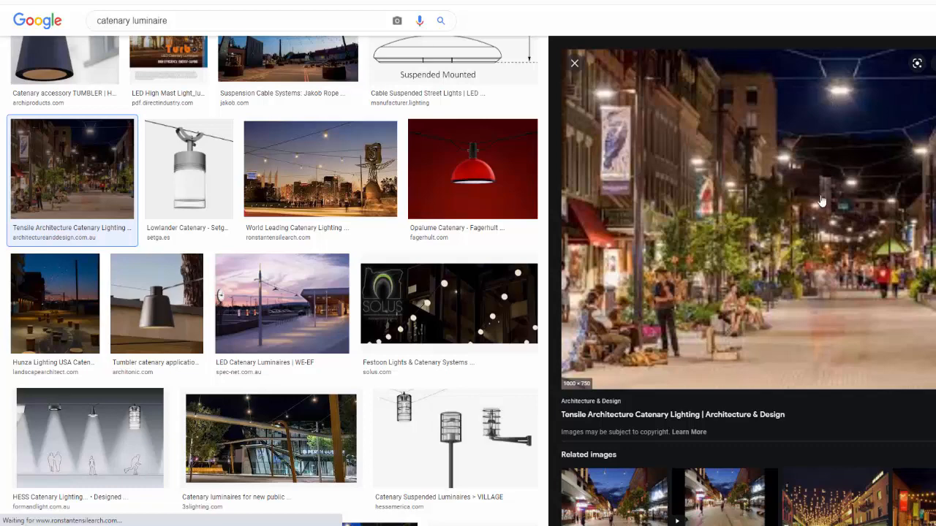
pyautogui.moveTo(640, 173)
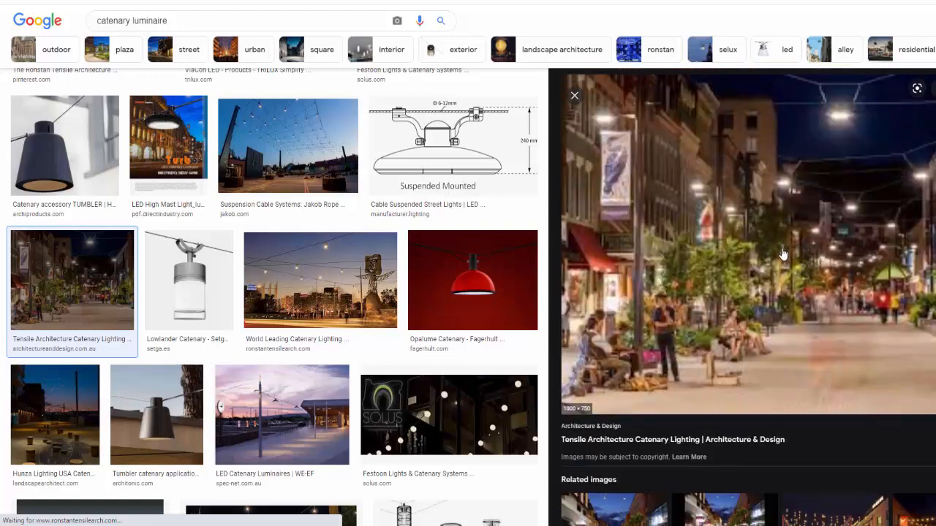
pyautogui.scroll(-3)
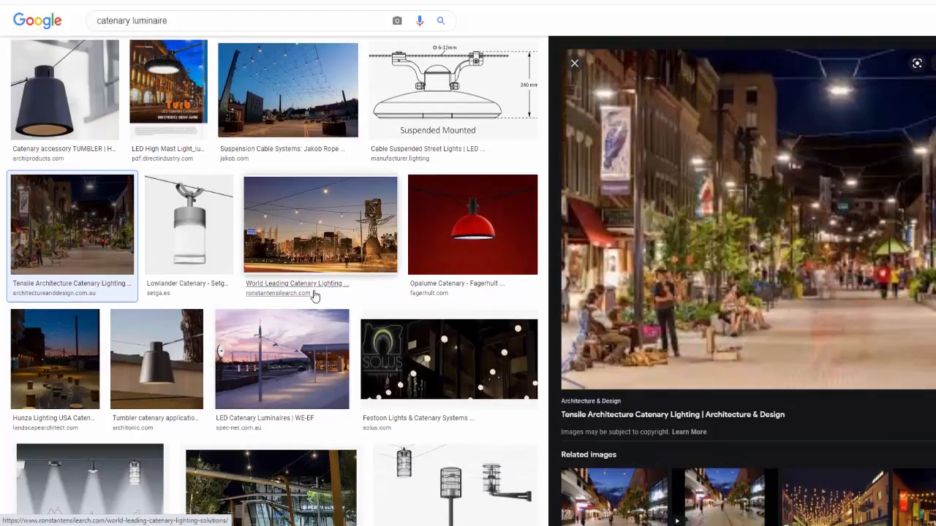
pyautogui.scroll(-3)
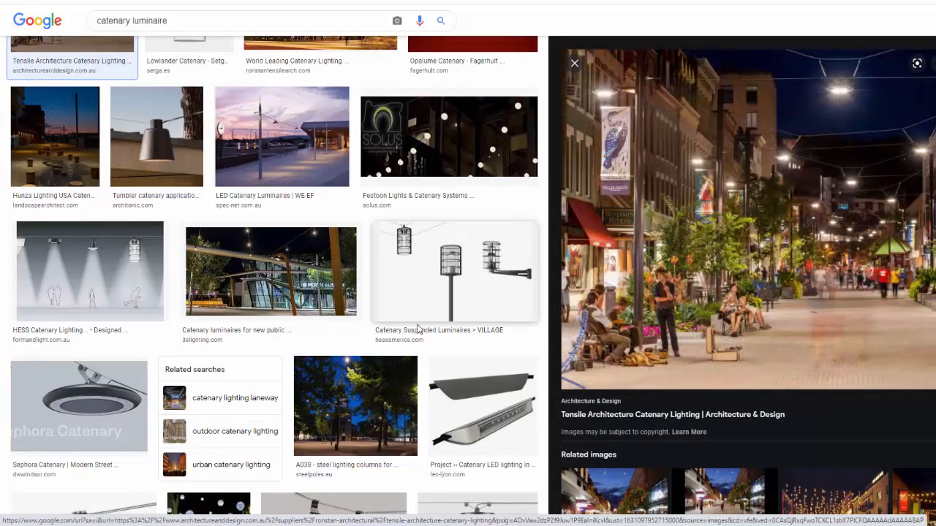
pyautogui.scroll(-3)
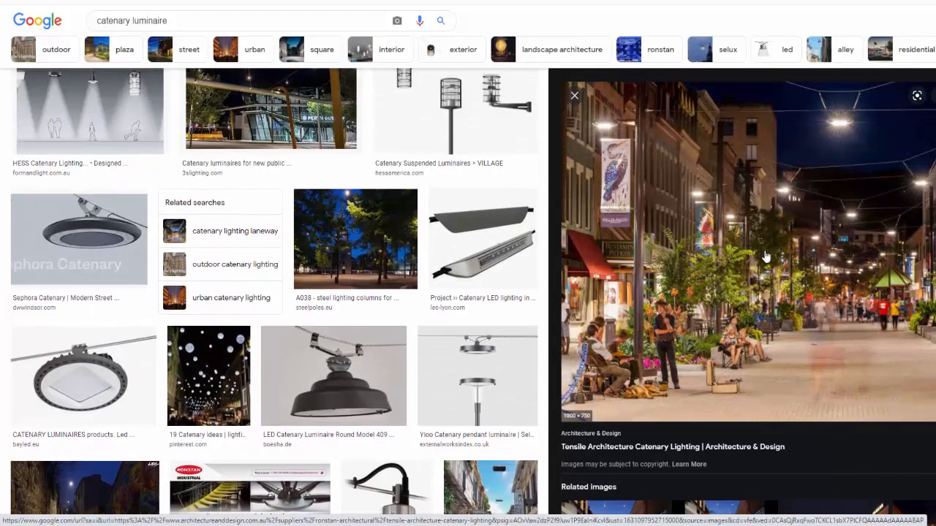
pyautogui.scroll(-3)
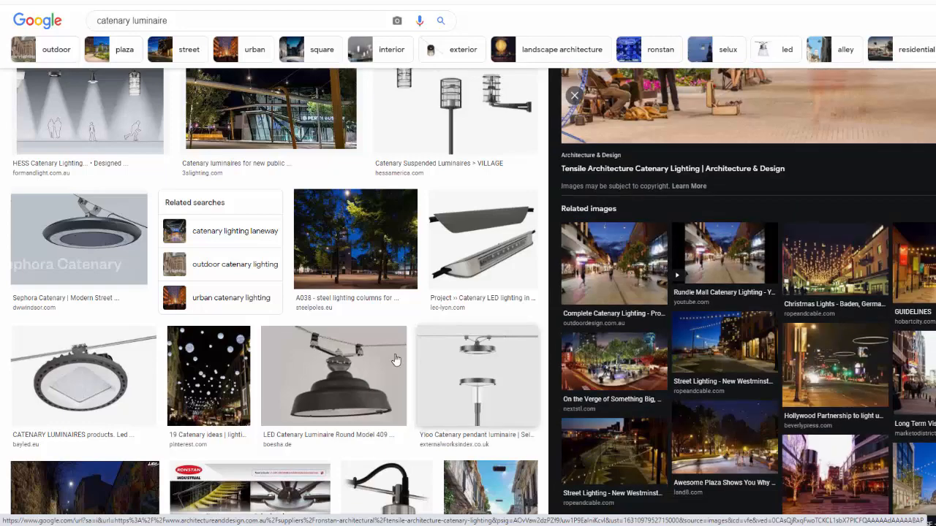
pyautogui.scroll(-3)
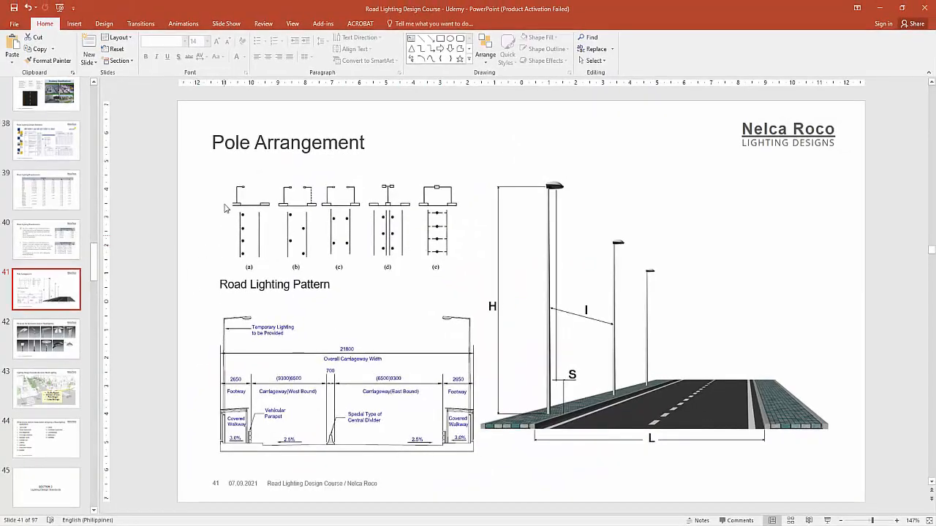
pyautogui.moveTo(445, 351)
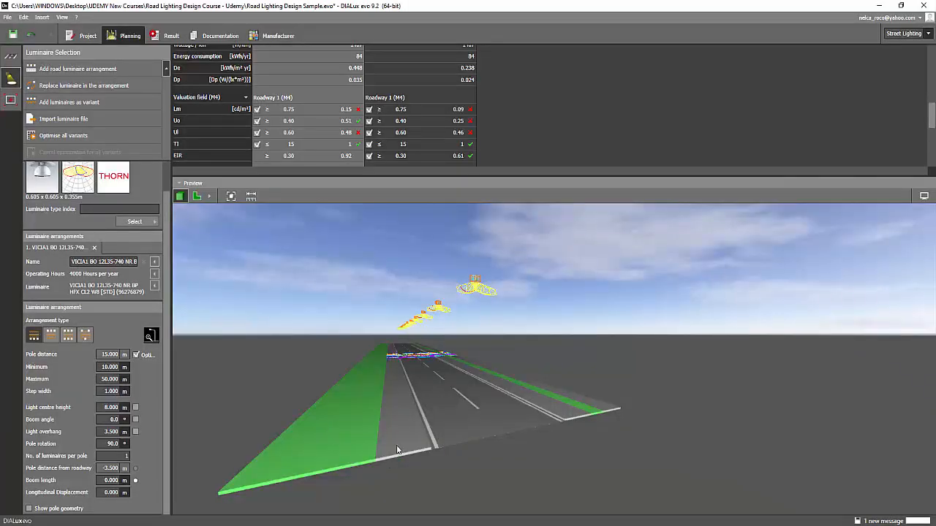
pyautogui.moveTo(397, 450); pyautogui.dragTo(529, 488)
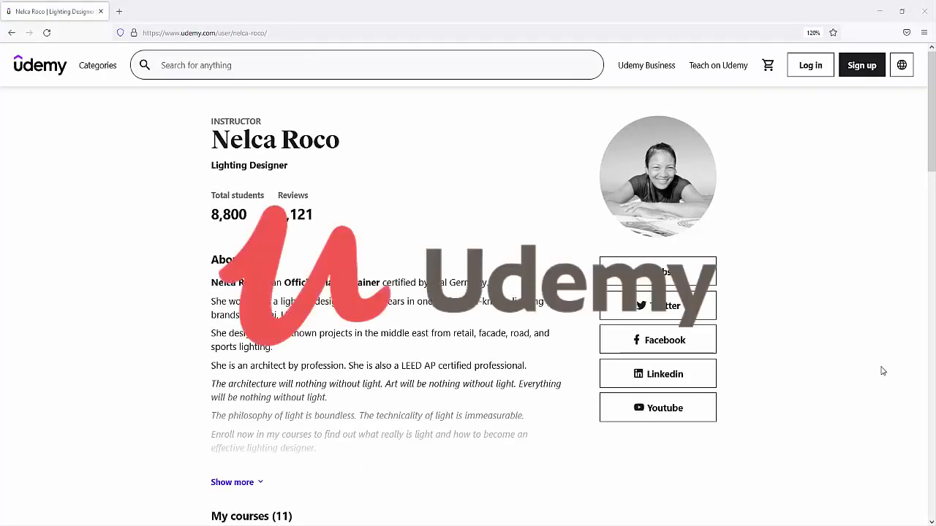
pyautogui.moveTo(870, 365)
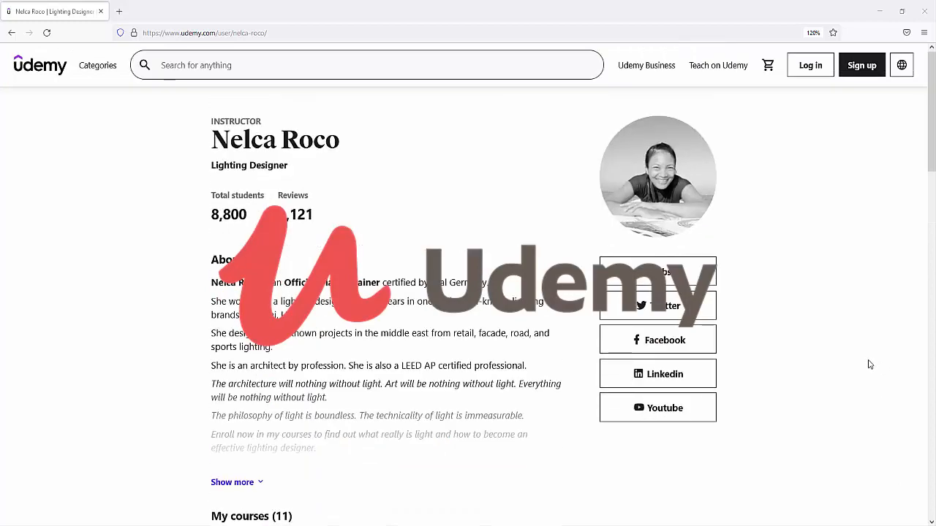
# Step: Scroll the Udemy profile down to the My courses list with Road Lighting Design Techniques
pyautogui.scroll(-3)
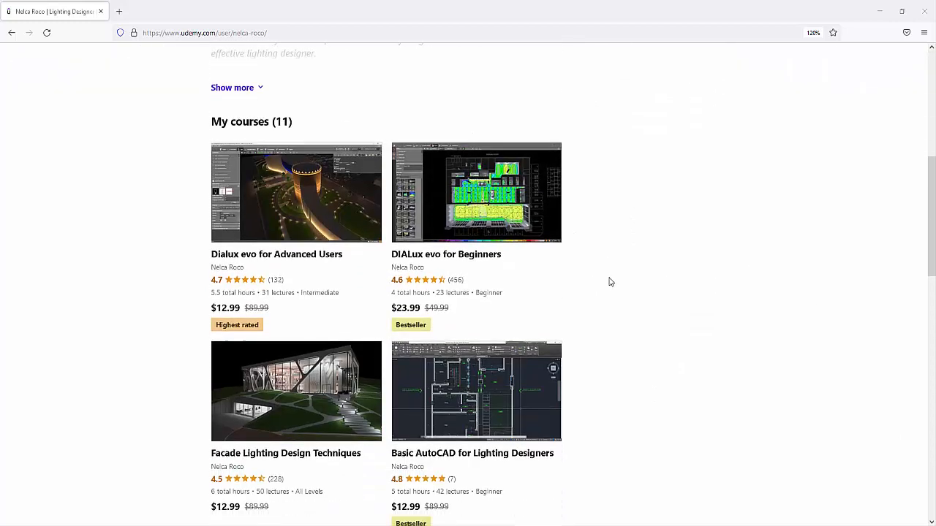
pyautogui.scroll(-3)
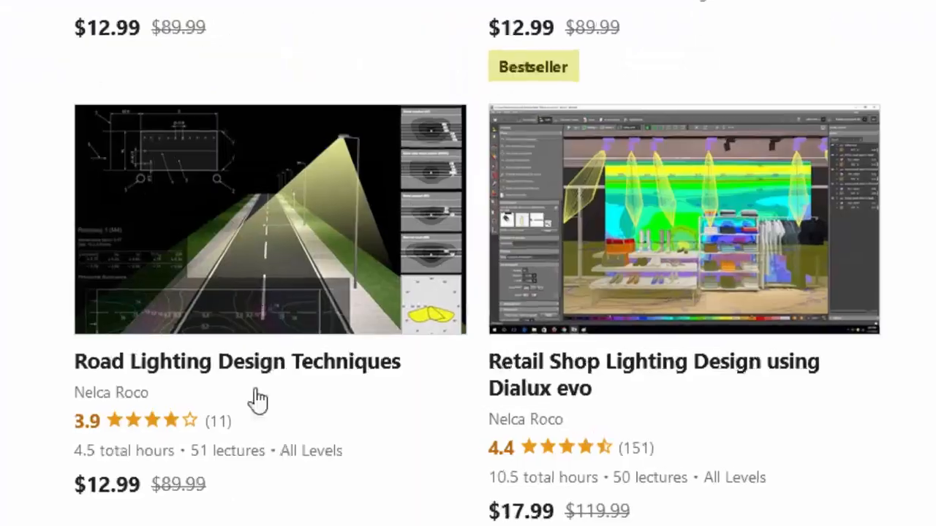
pyautogui.moveTo(406, 281)
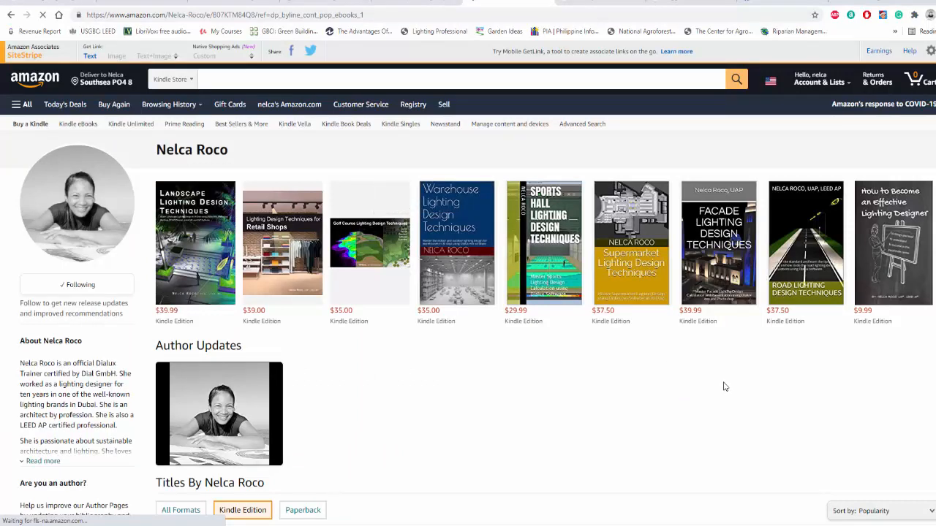
pyautogui.moveTo(713, 394)
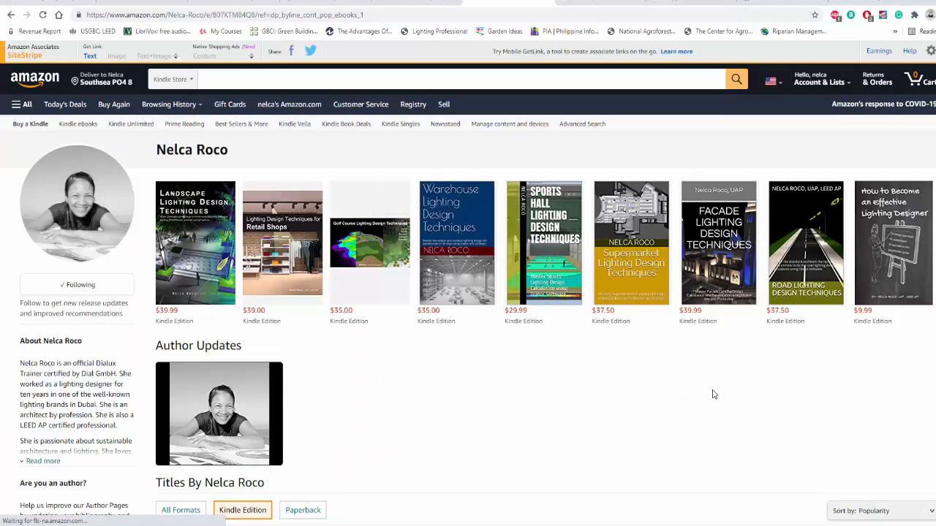
pyautogui.moveTo(623, 409)
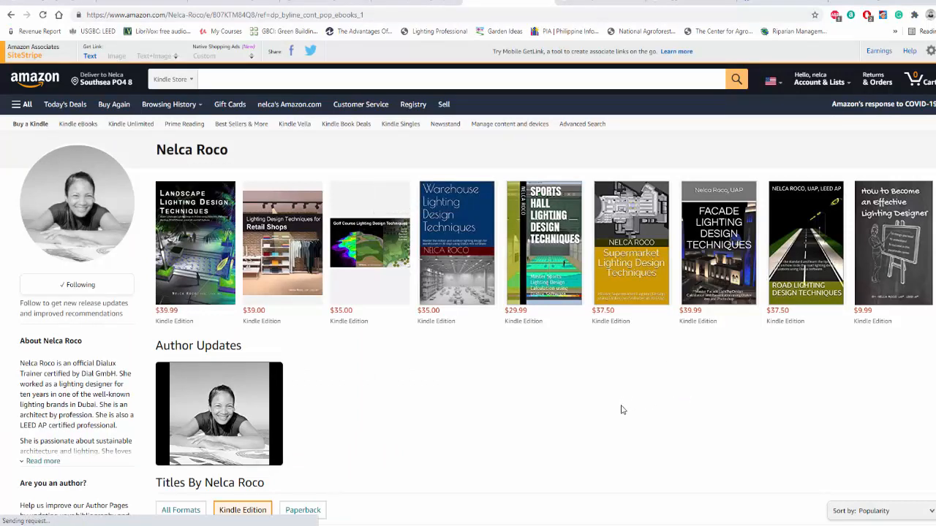
pyautogui.moveTo(573, 406)
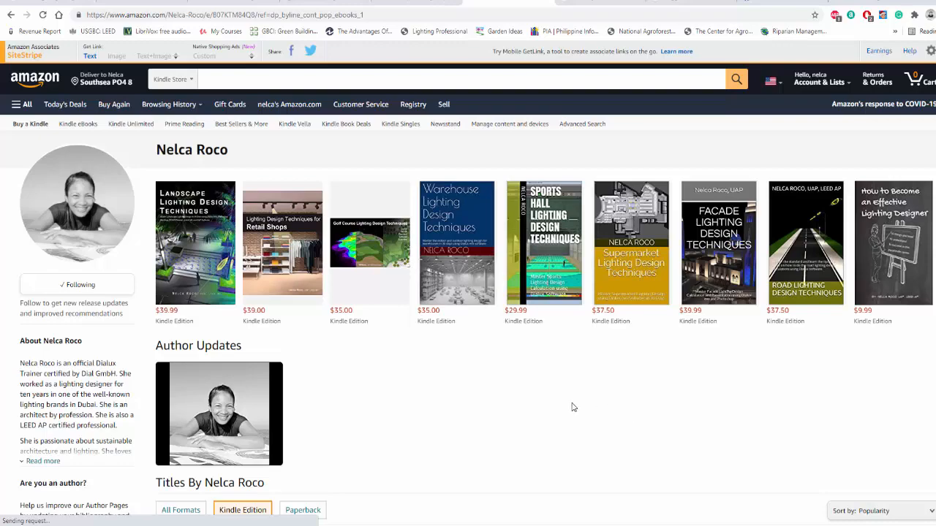
# Step: Switch from the Amazon author page to the YouTube channel and show its VIDEOS list
pyautogui.click(227, 9)
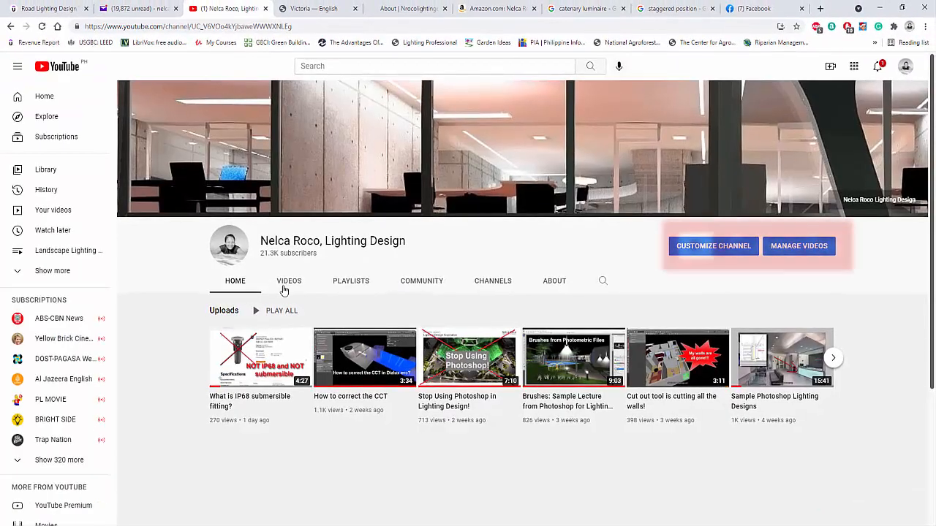
pyautogui.click(290, 281)
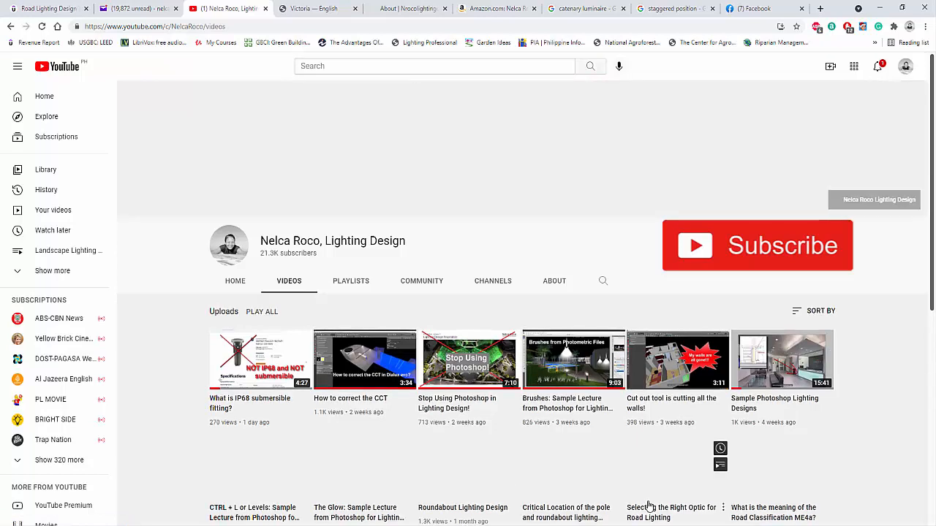